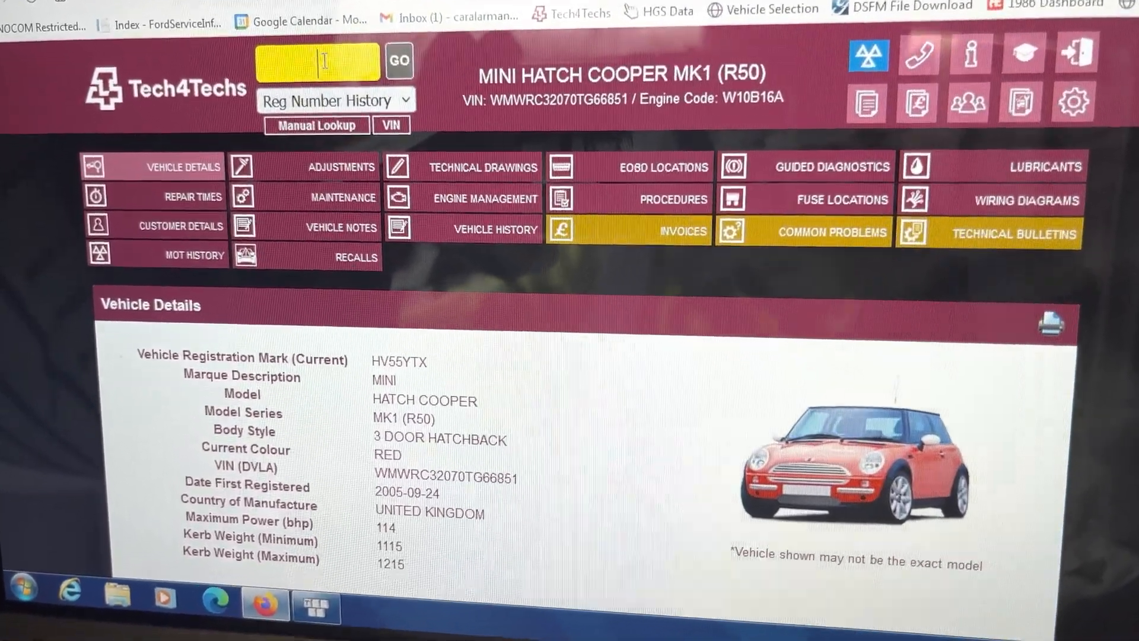
{"action": "type", "text": "YP59XUS"}
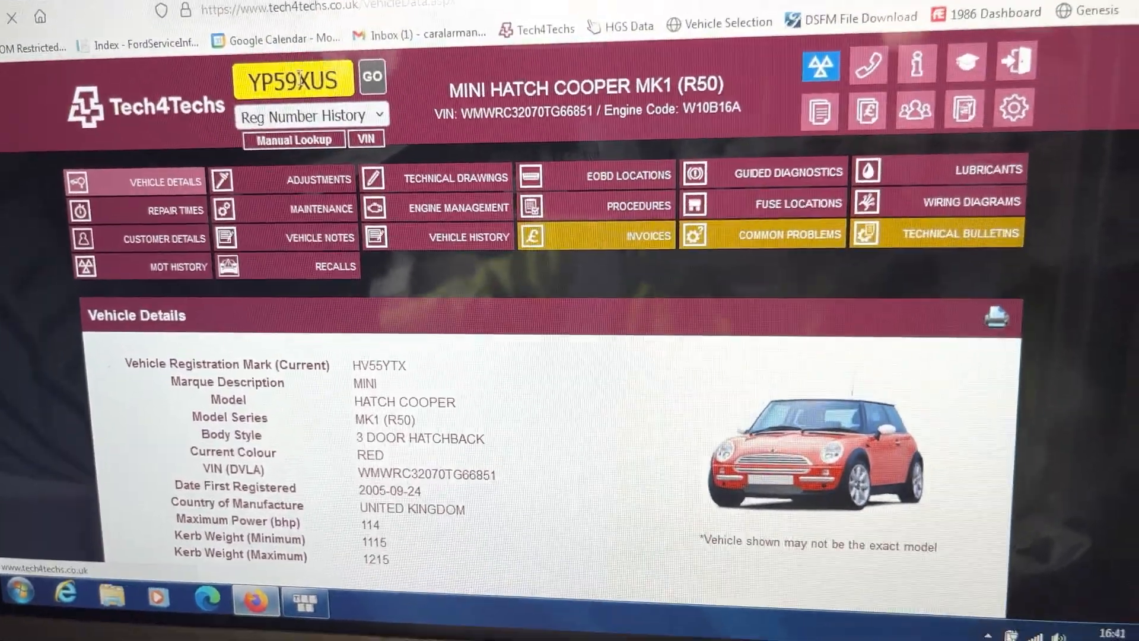
Look up YP59XUS and review the Volvo S80 D SE MK2 details, VIN and engine code D4204T
{"action": "left_click", "coordinate": [374, 76]}
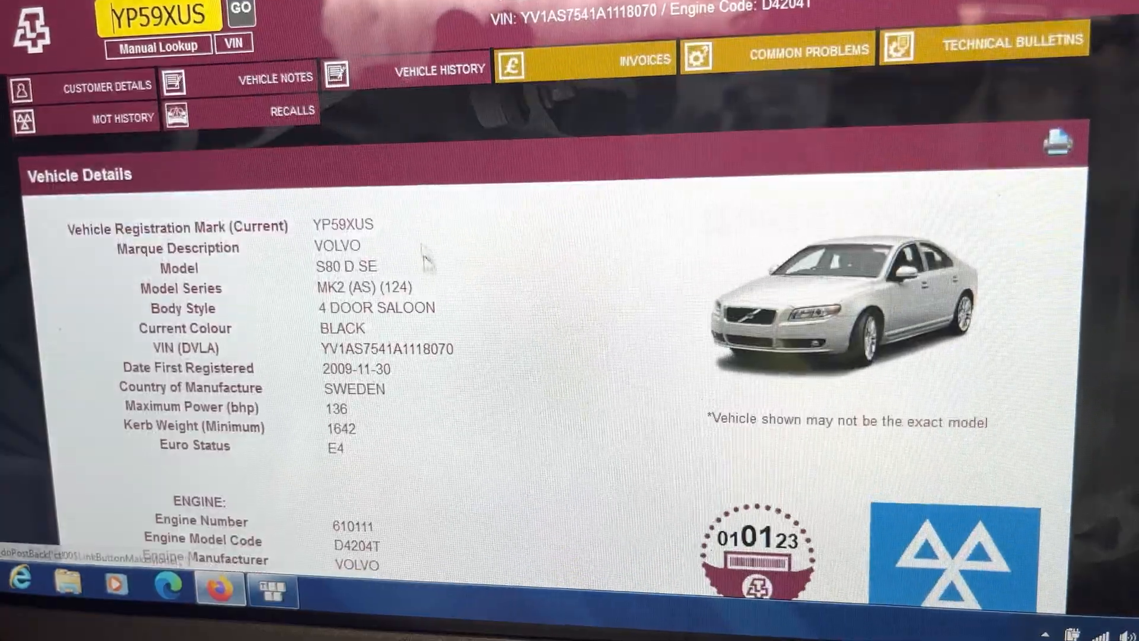
{"action": "scroll", "scroll_direction": "down", "scroll_amount": 3}
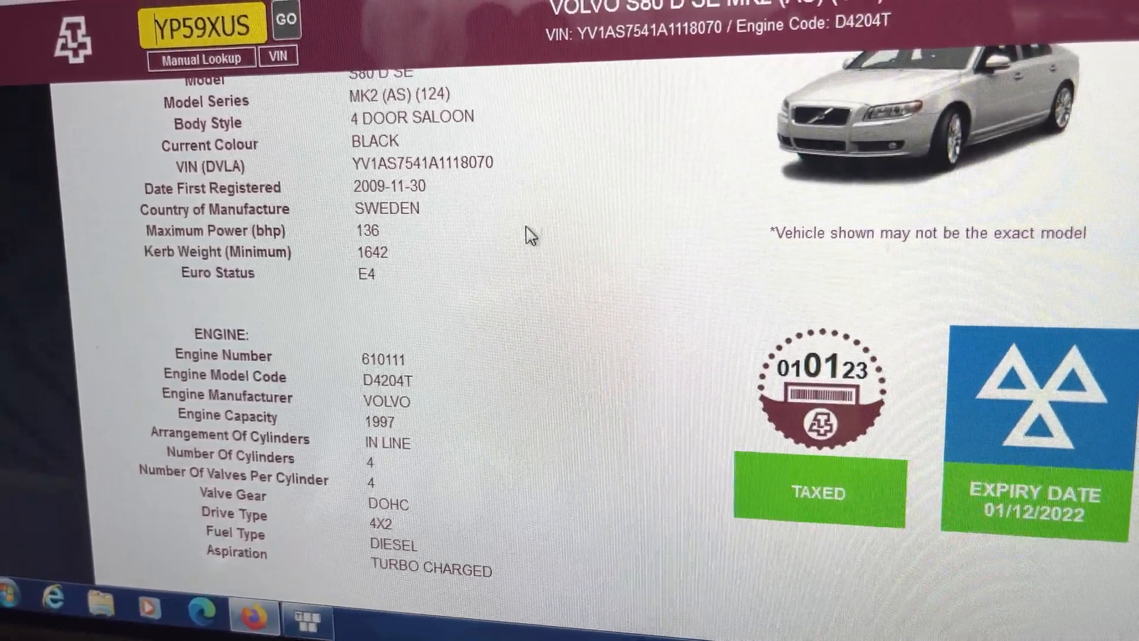
{"action": "scroll", "scroll_direction": "up", "scroll_amount": 3}
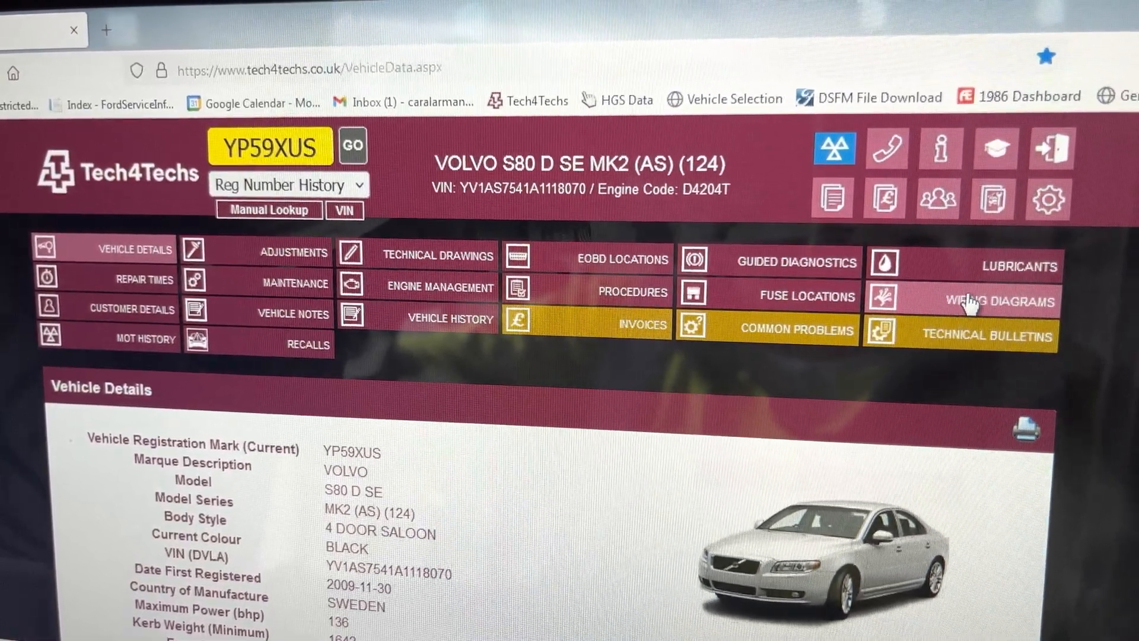
Show the wiring diagrams list for the Volvo S80 (only Horn available)
{"action": "left_click", "coordinate": [975, 300]}
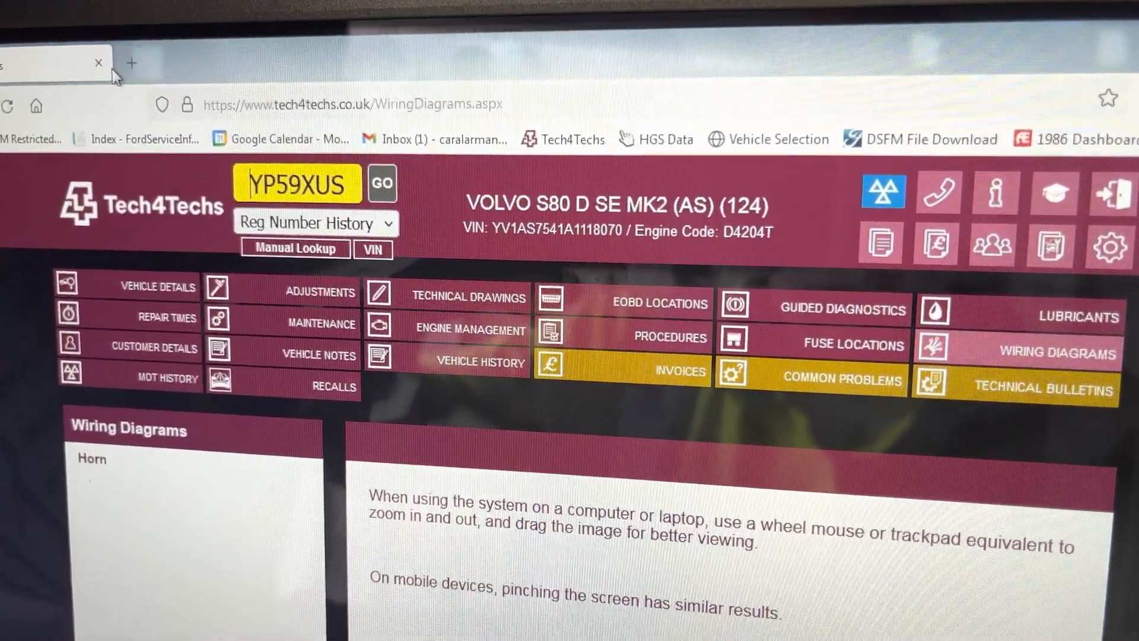
Go to HGS Data in a new tab and start the vehicle selection
{"action": "left_click", "coordinate": [133, 62]}
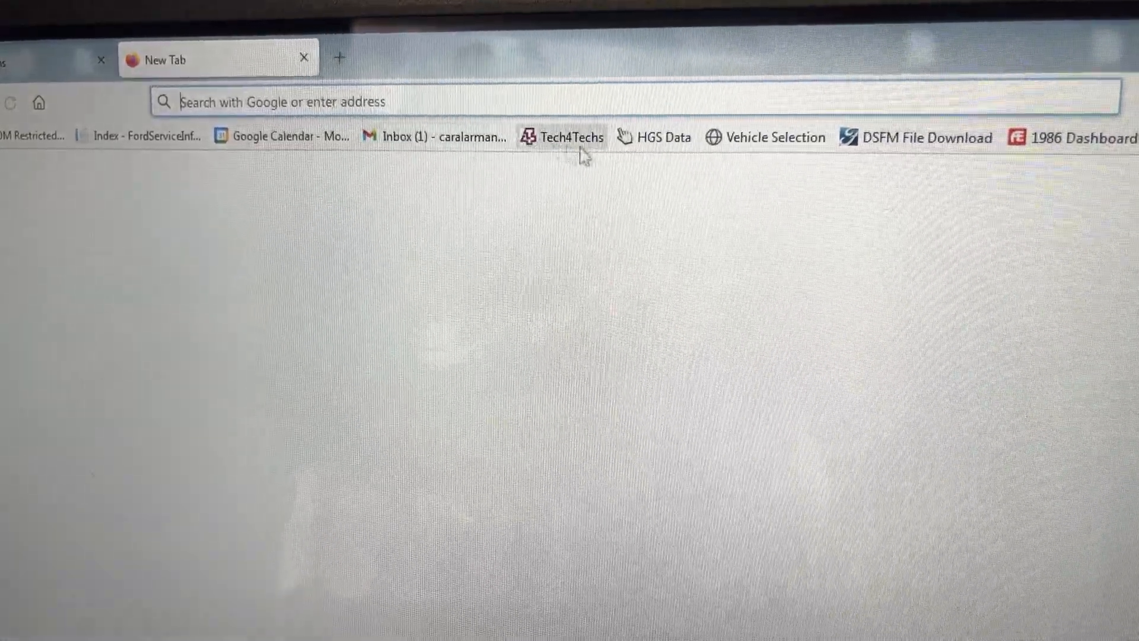
{"action": "left_click", "coordinate": [659, 137]}
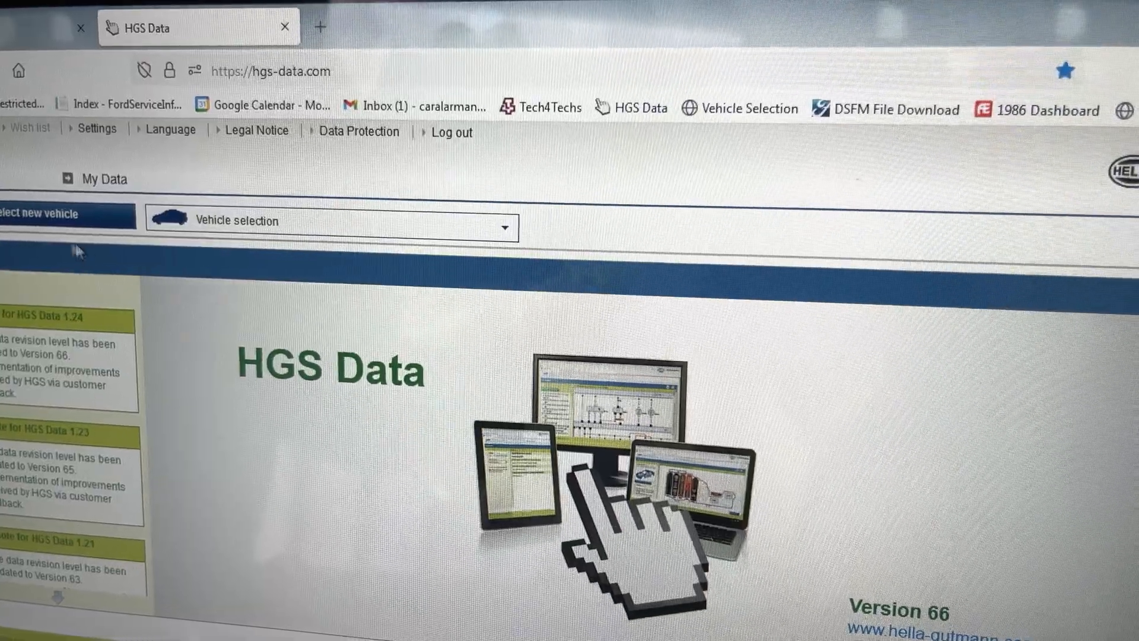
{"action": "left_click", "coordinate": [329, 221]}
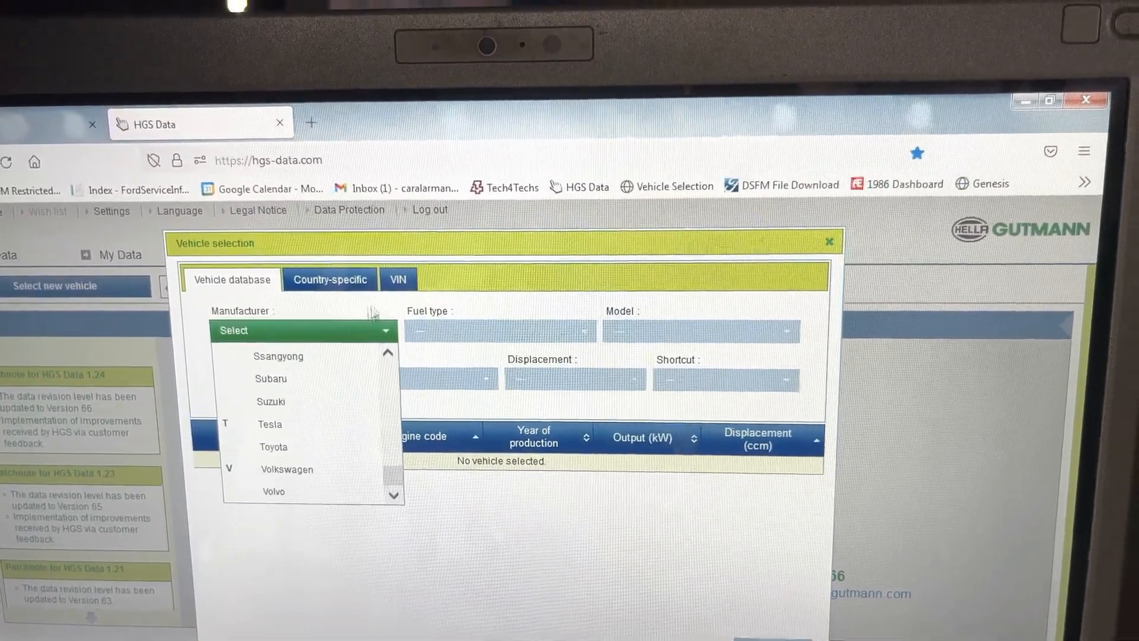
{"action": "left_click", "coordinate": [395, 290]}
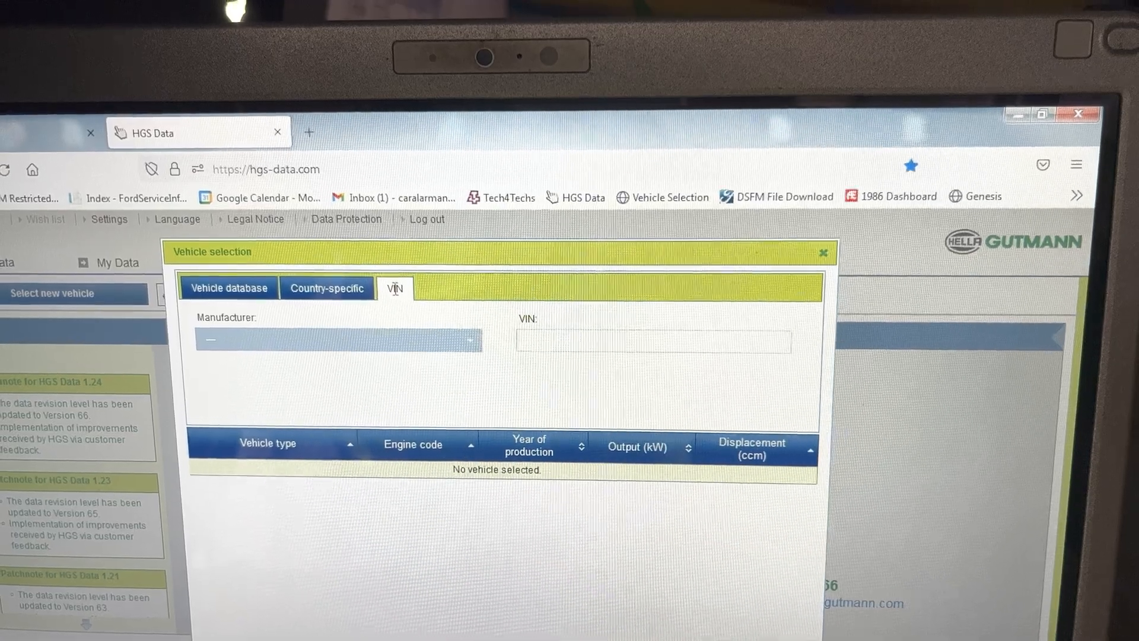
{"action": "left_click", "coordinate": [337, 339]}
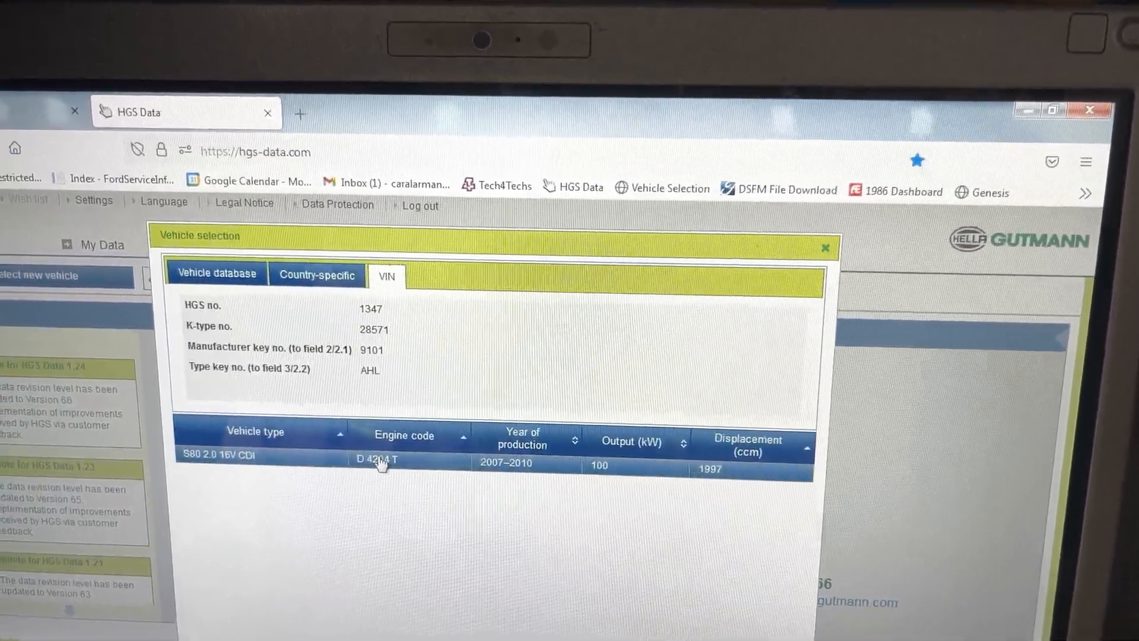
{"action": "mouse_move", "coordinate": [402, 454]}
{"action": "type", "text": "yp5"}
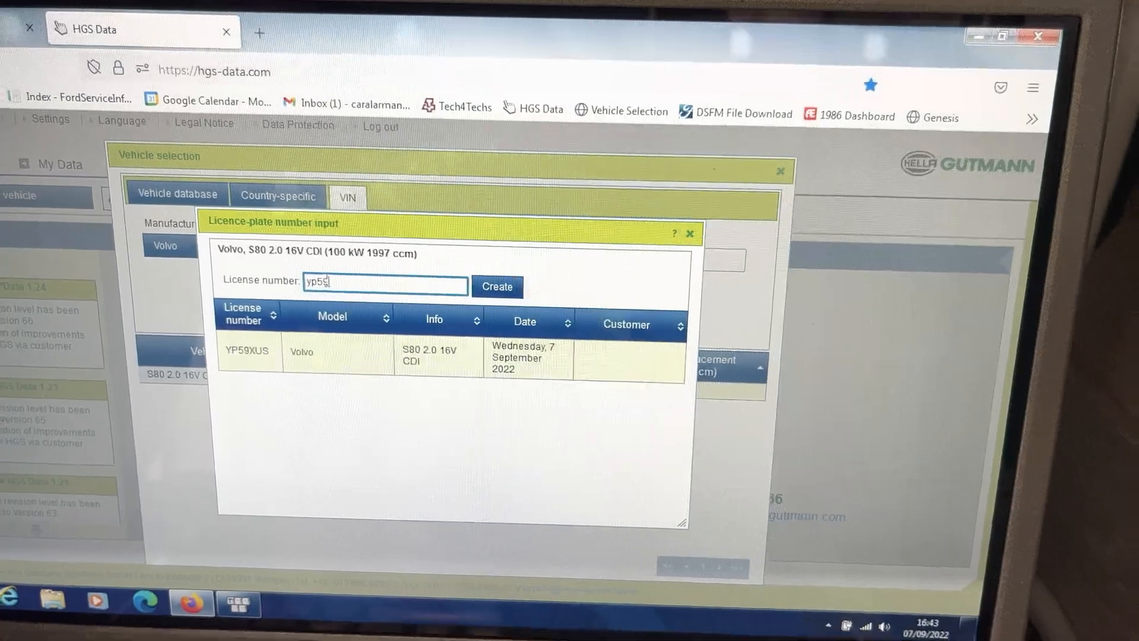
{"action": "type", "text": "9"}
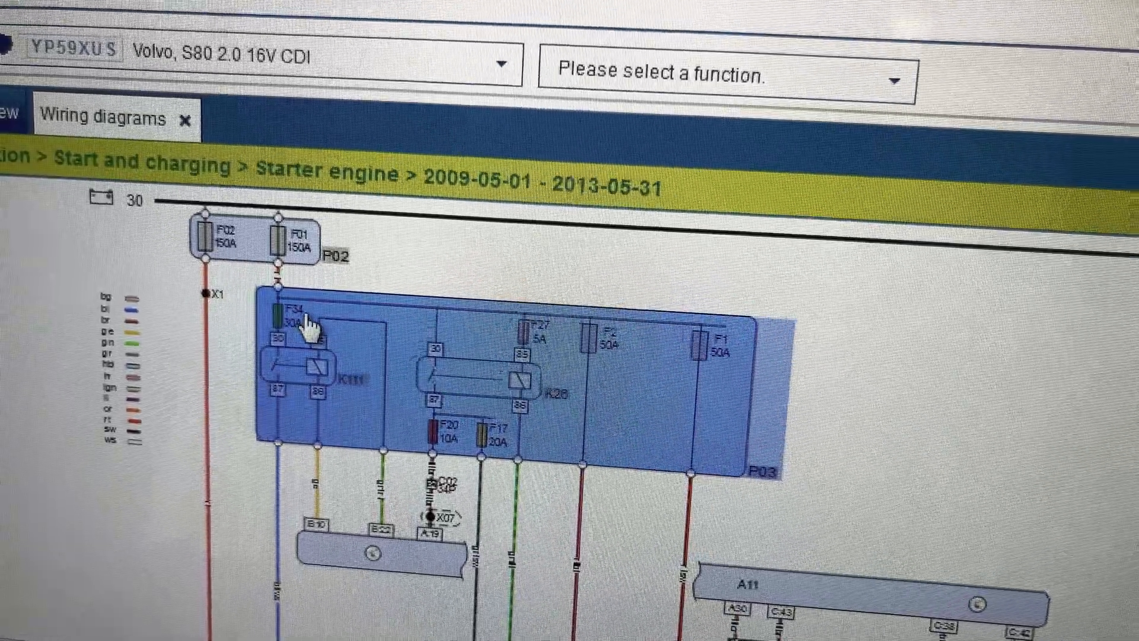
{"action": "mouse_move", "coordinate": [271, 351]}
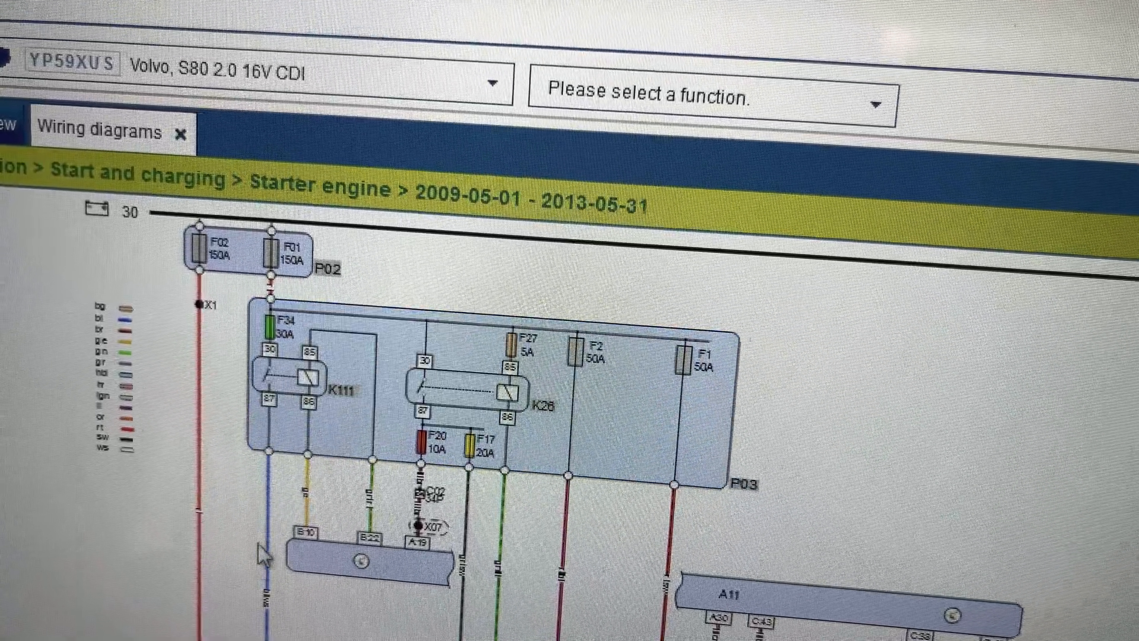
Scroll the starter engine diagram to show module A59 with fuses F15 and F24
{"action": "scroll", "scroll_direction": "down", "scroll_amount": 3}
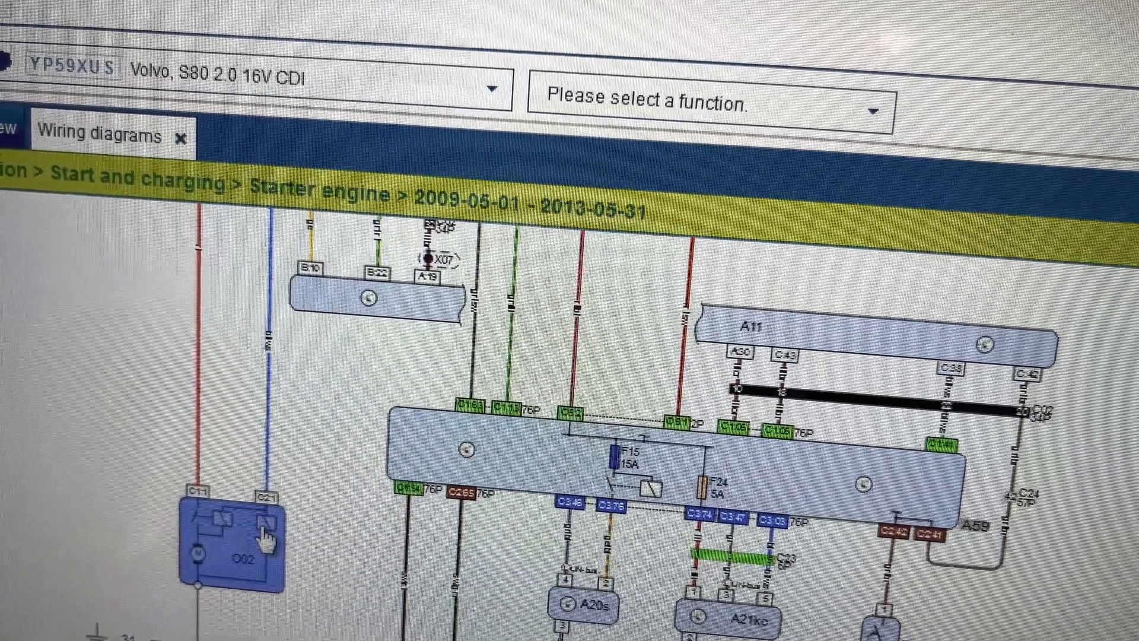